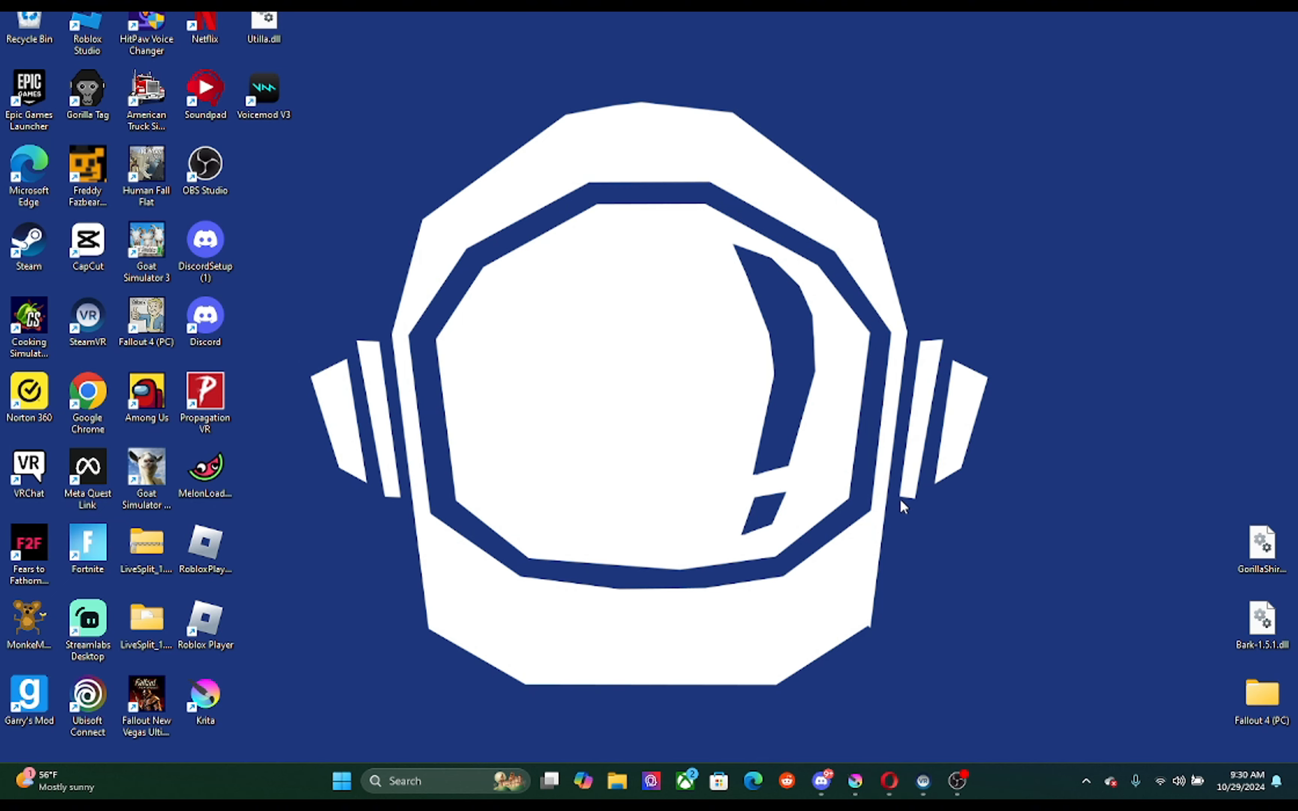
mouse_move(682, 441)
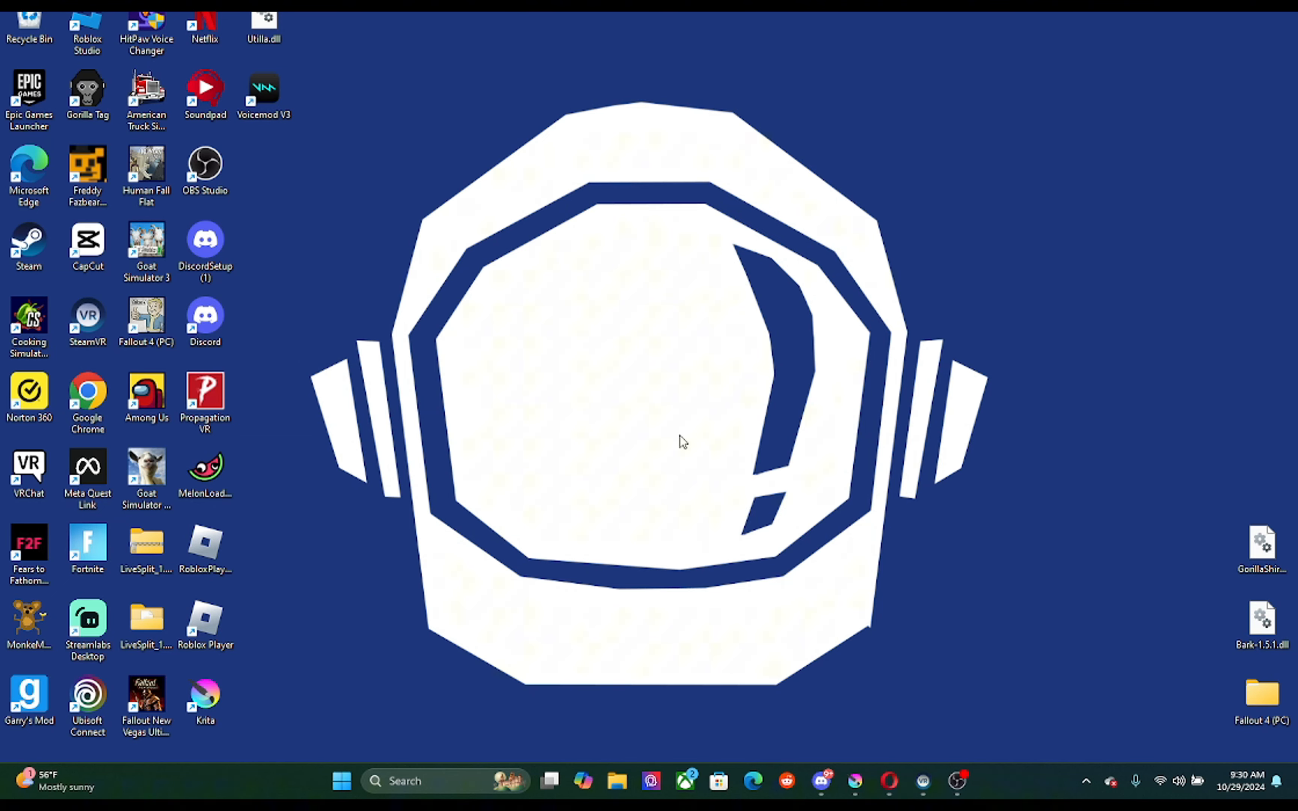
mouse_move(824, 663)
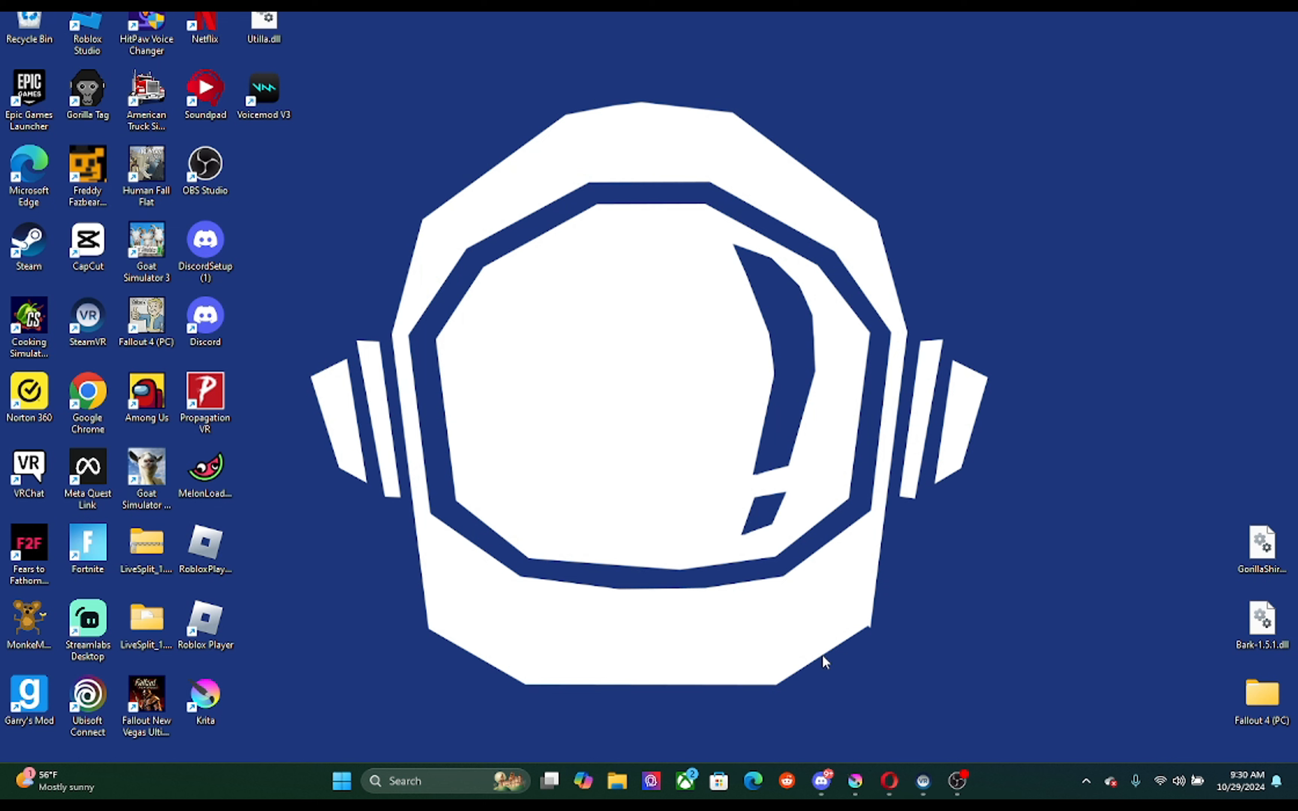
Step: Switch to Discord and show the mod-menu-monke-mod-manager channel with the GitHub release links
click(920, 781)
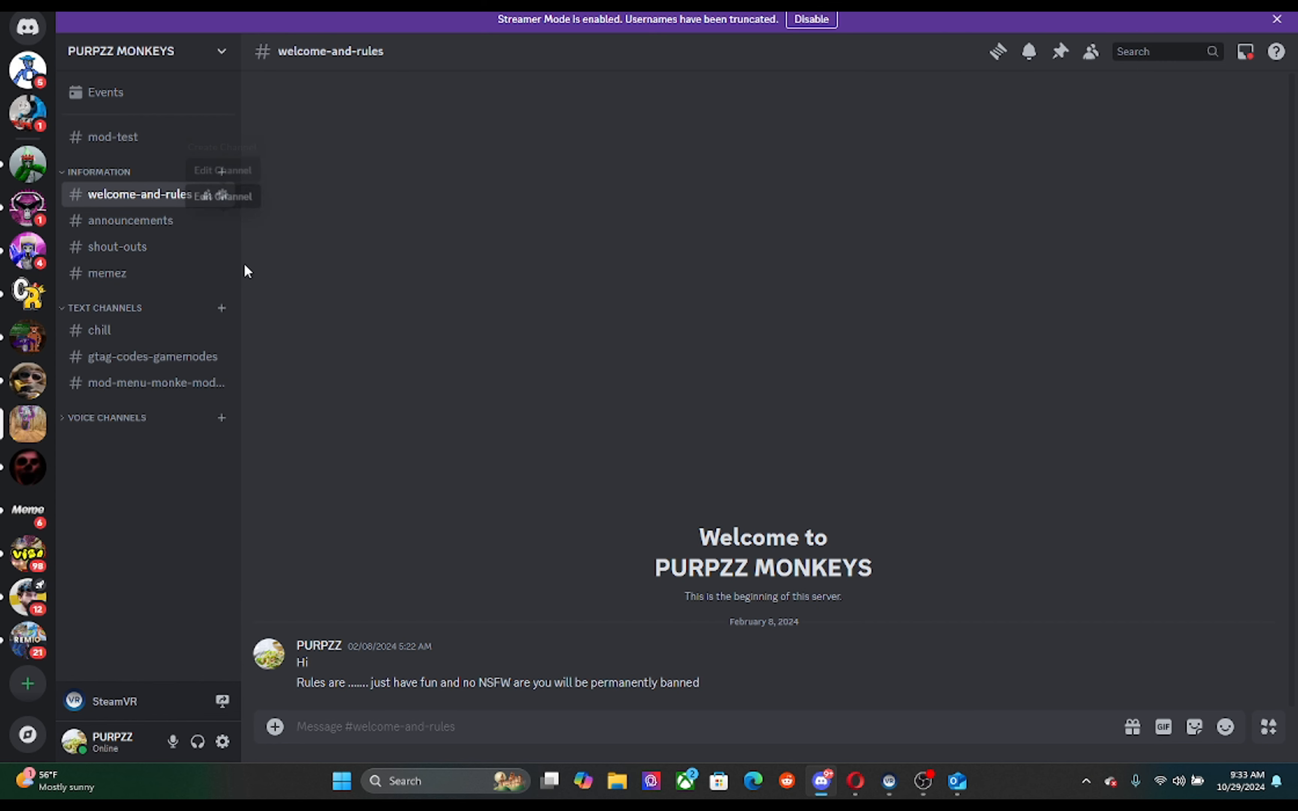
mouse_move(599, 233)
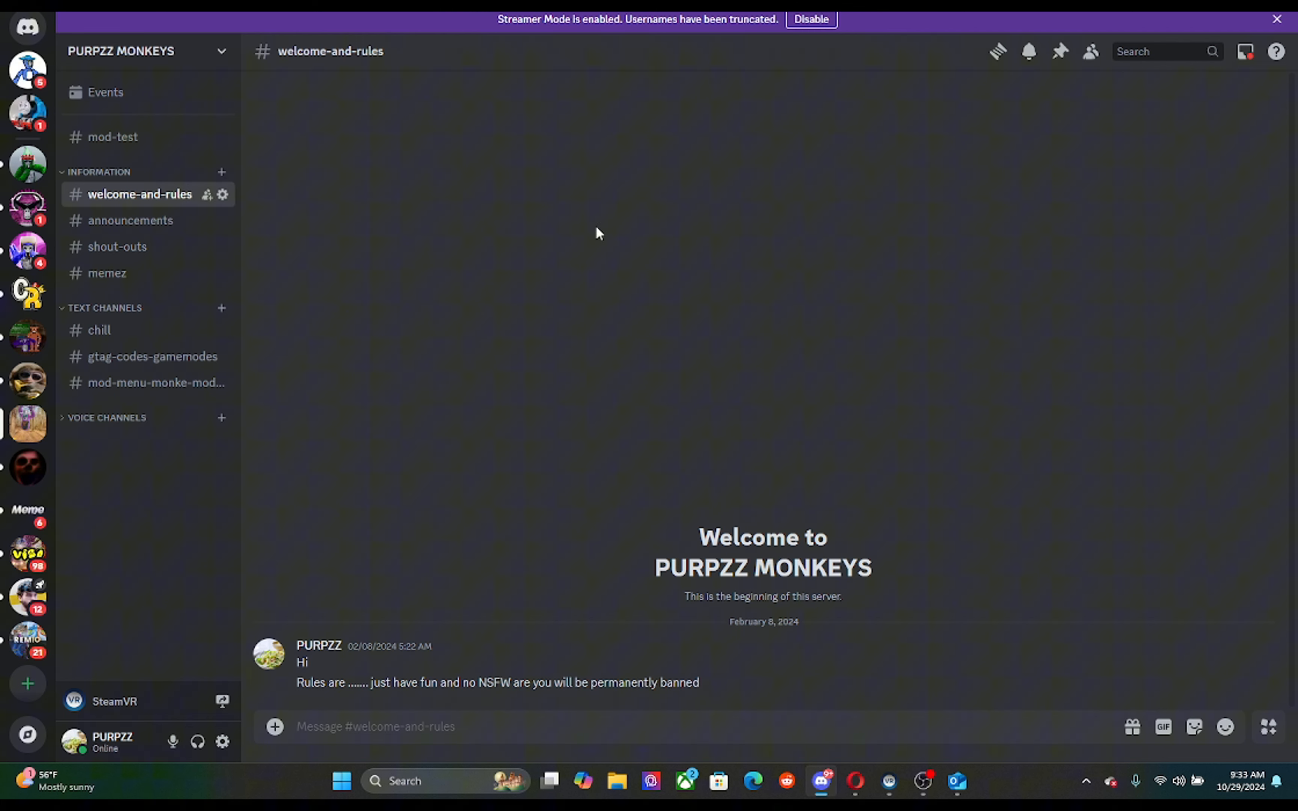
mouse_move(857, 792)
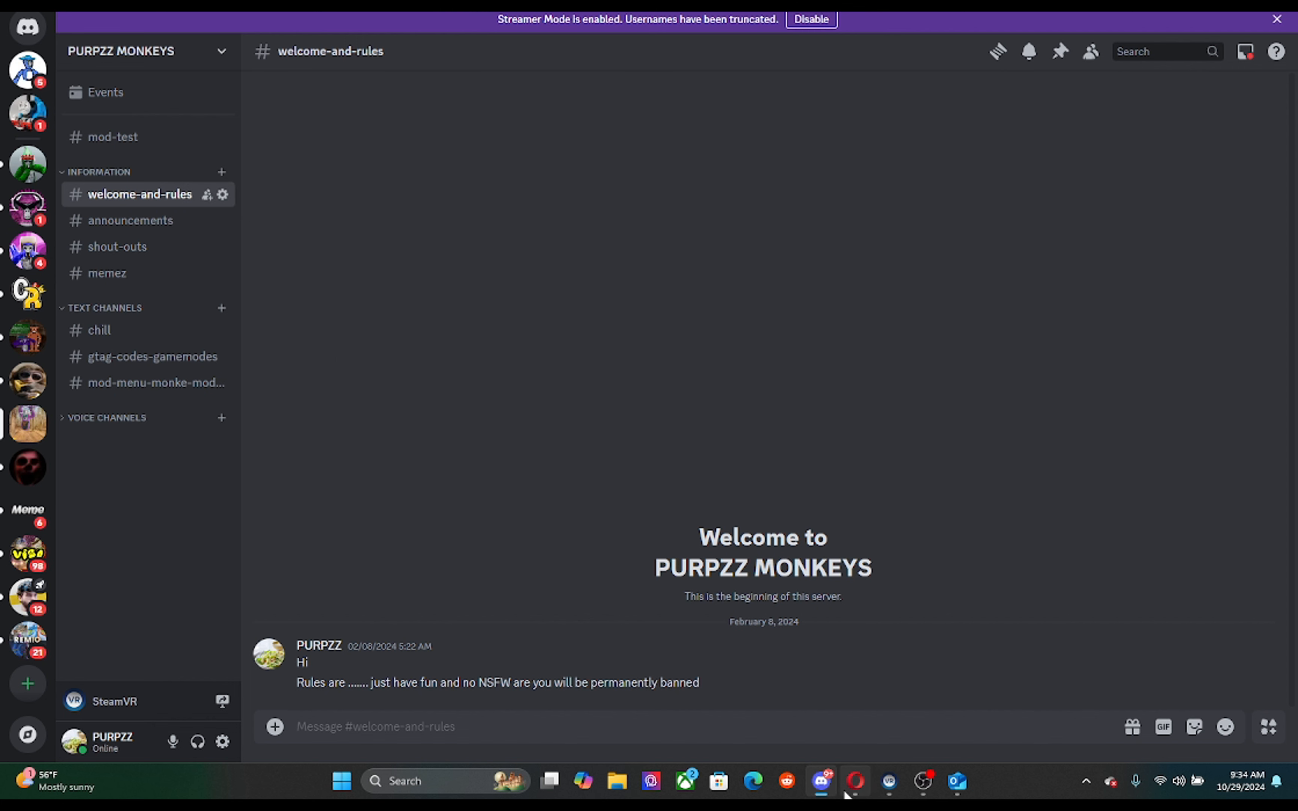
mouse_move(466, 235)
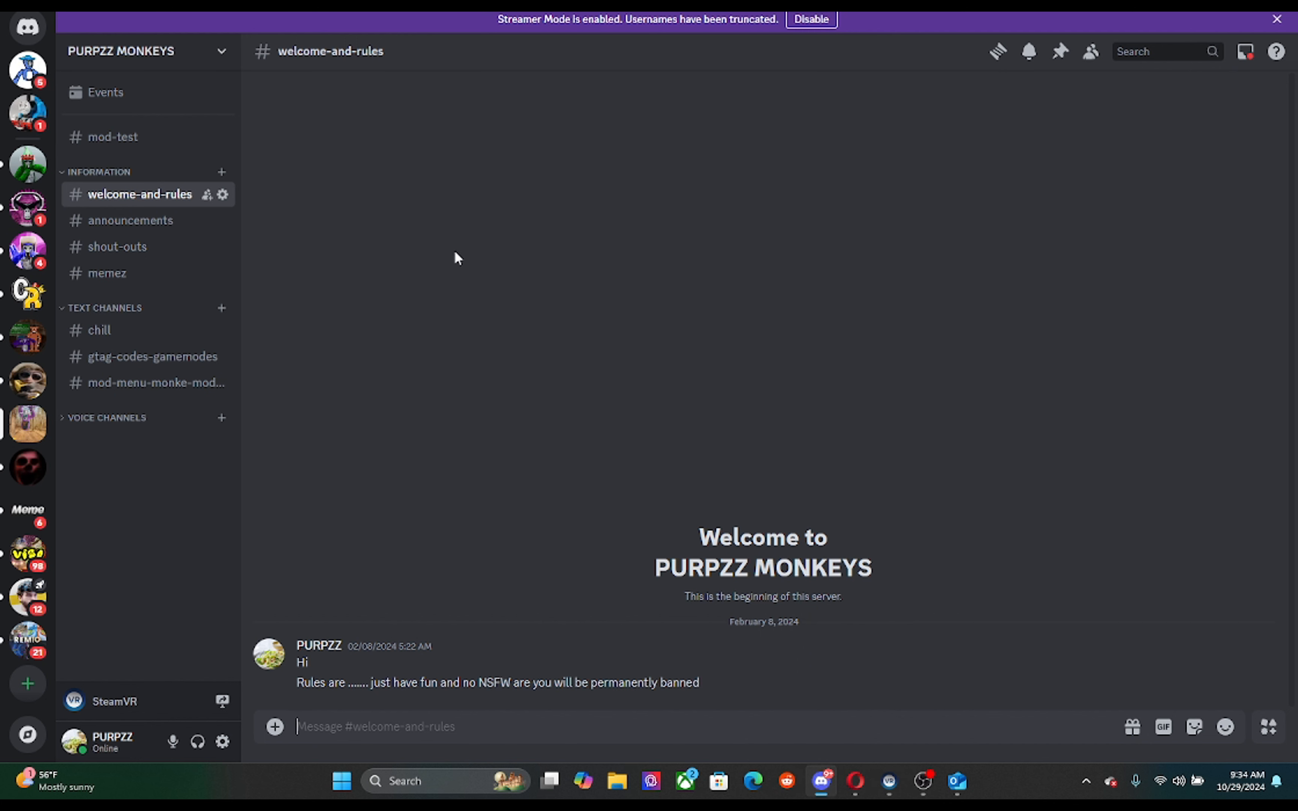
mouse_move(462, 261)
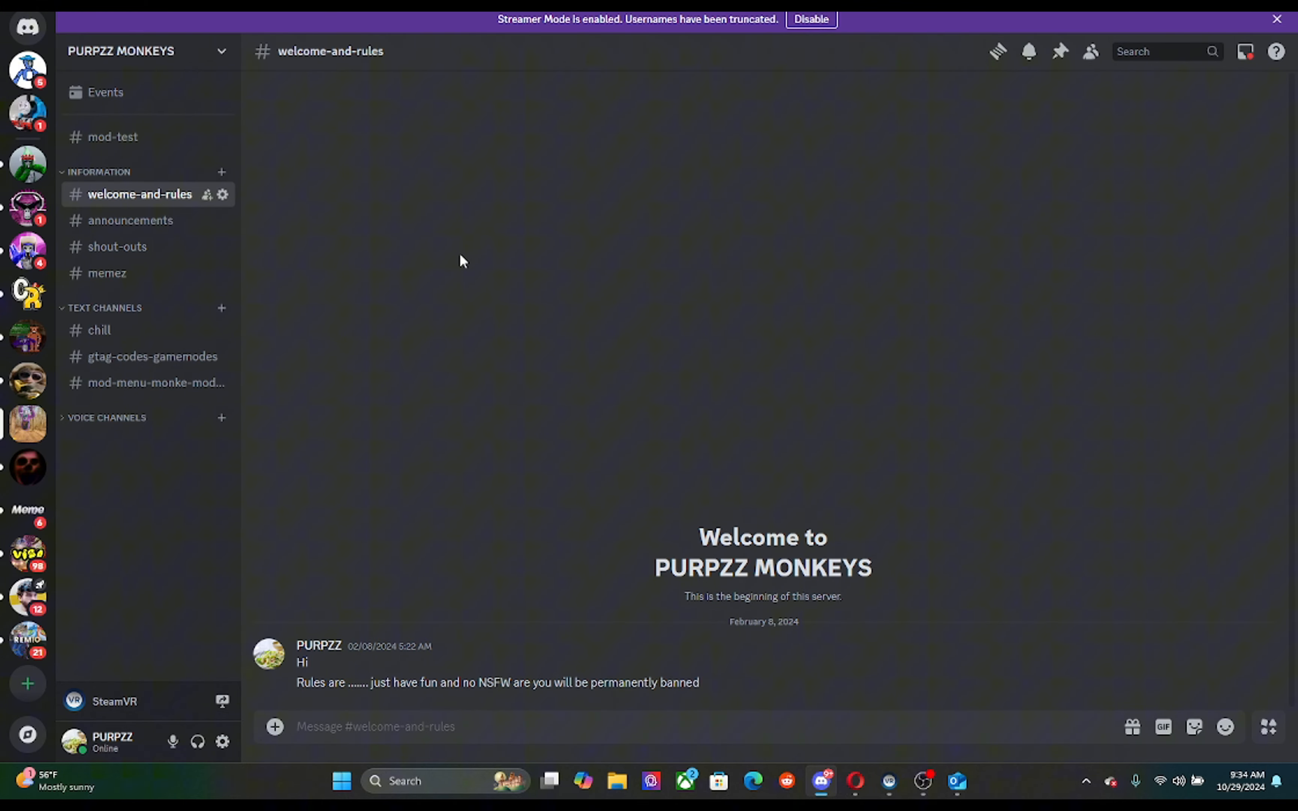
mouse_move(171, 362)
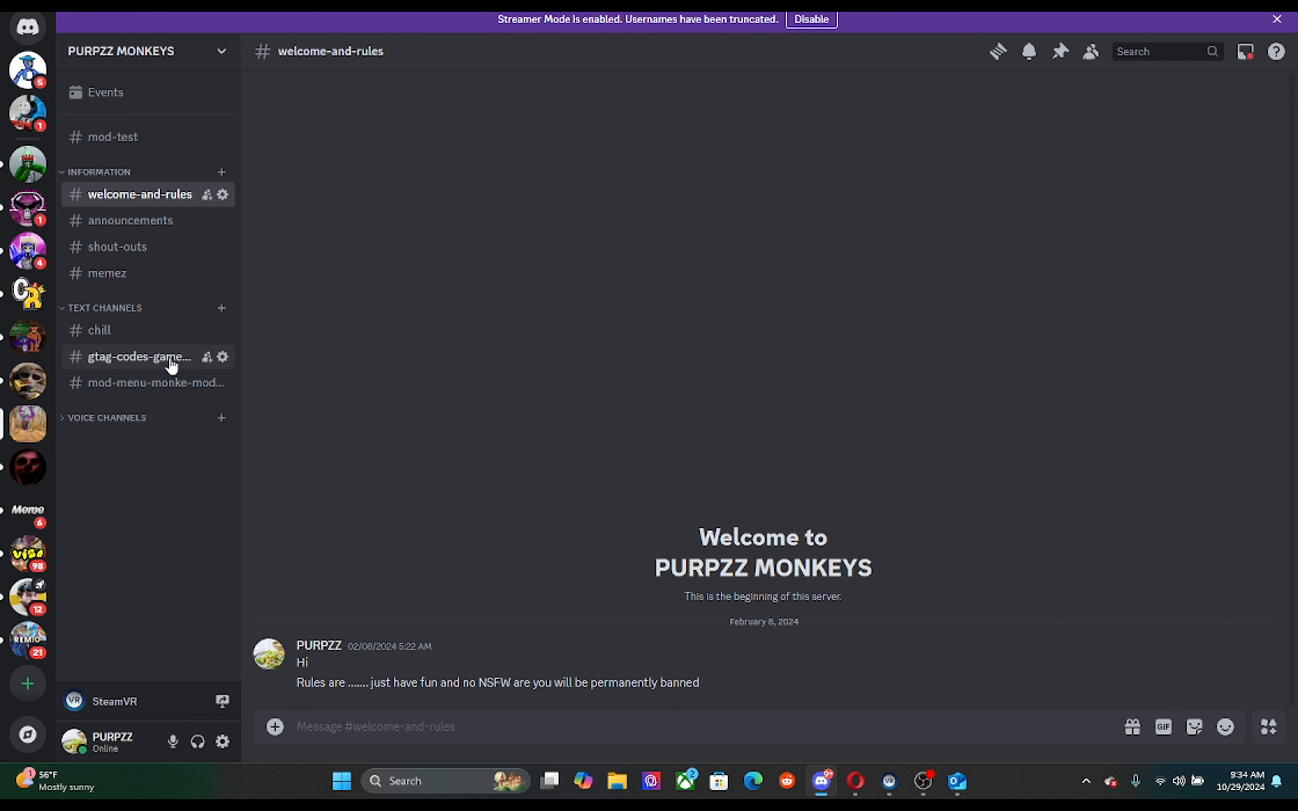
mouse_move(171, 375)
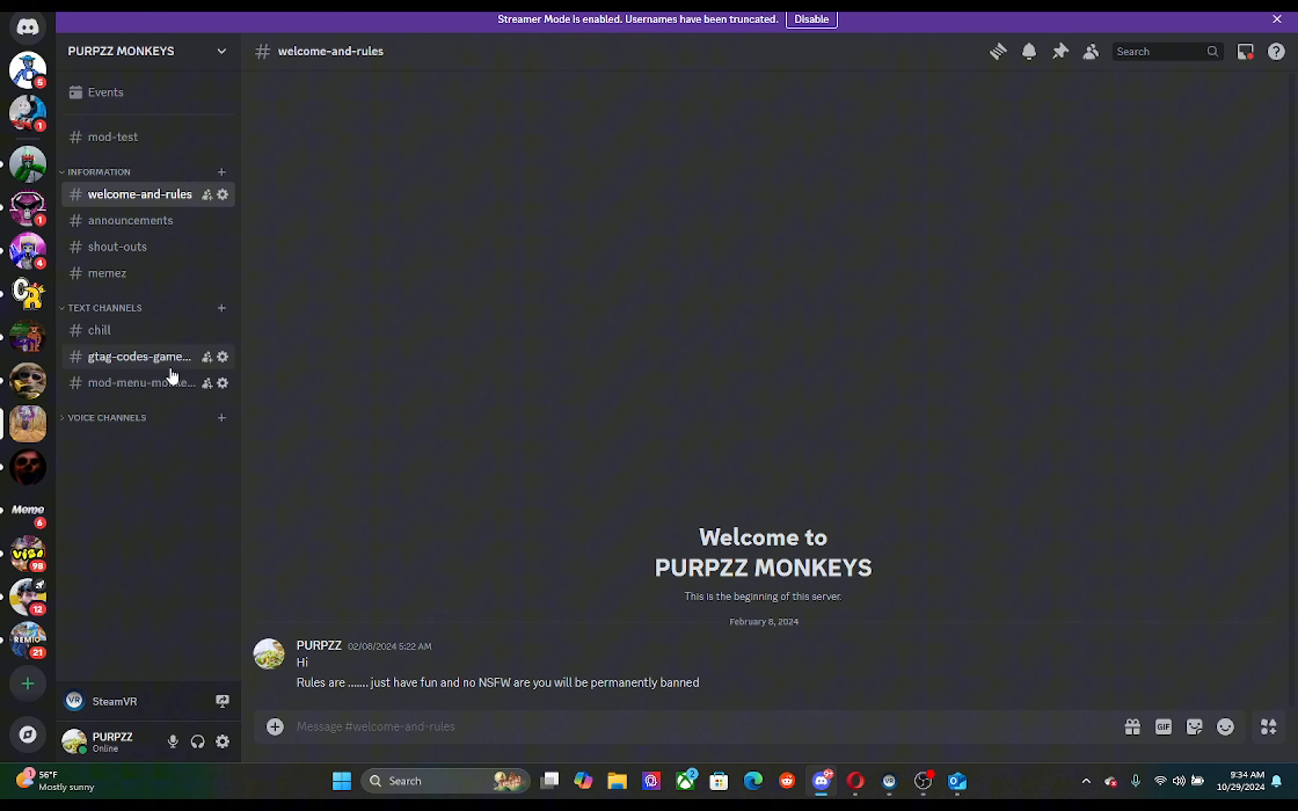
click(142, 383)
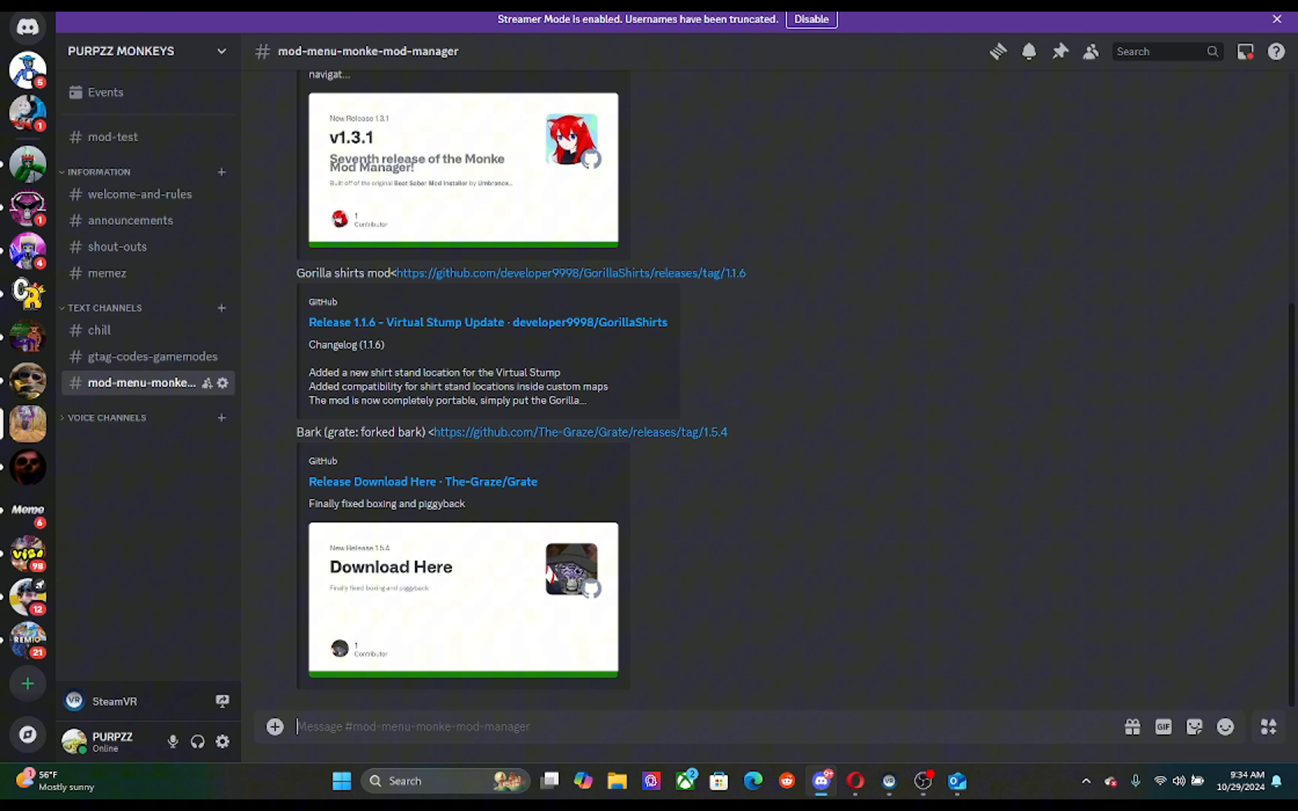
mouse_move(513, 463)
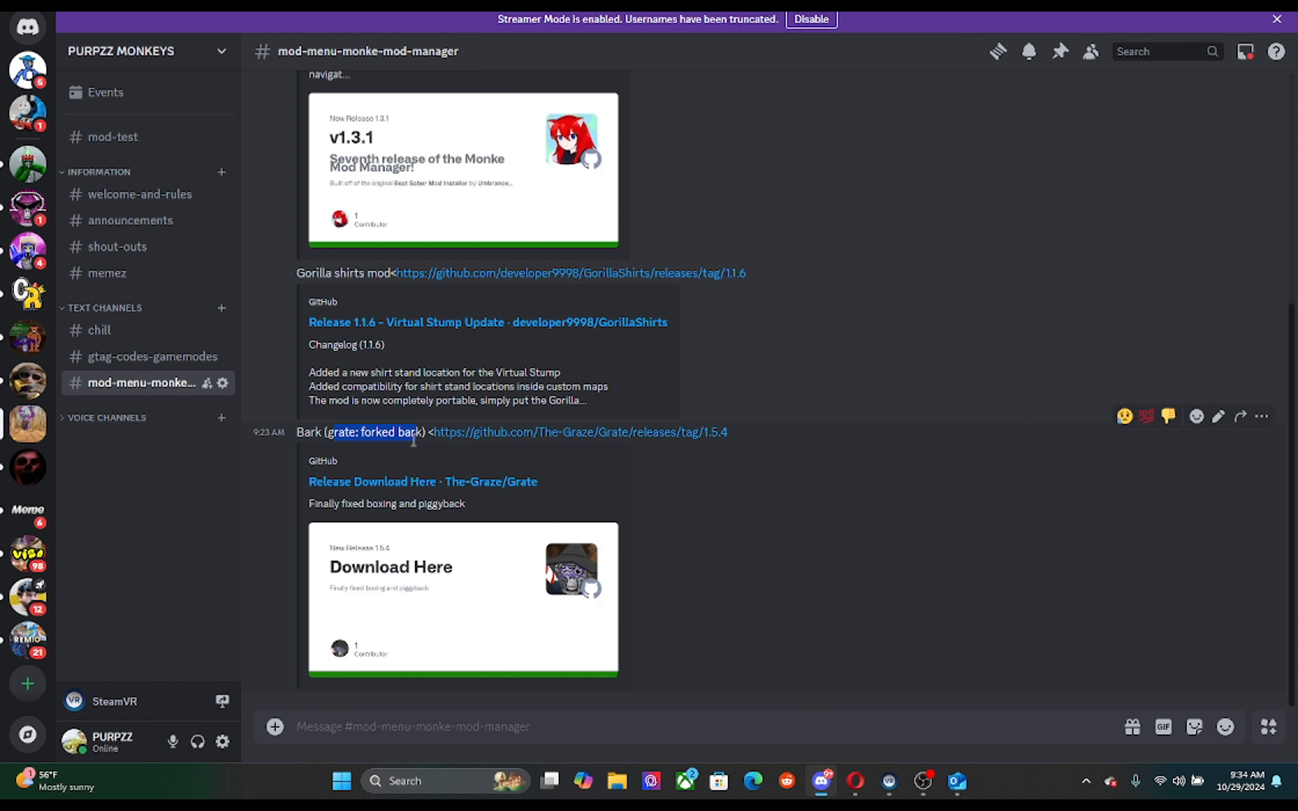
mouse_move(504, 437)
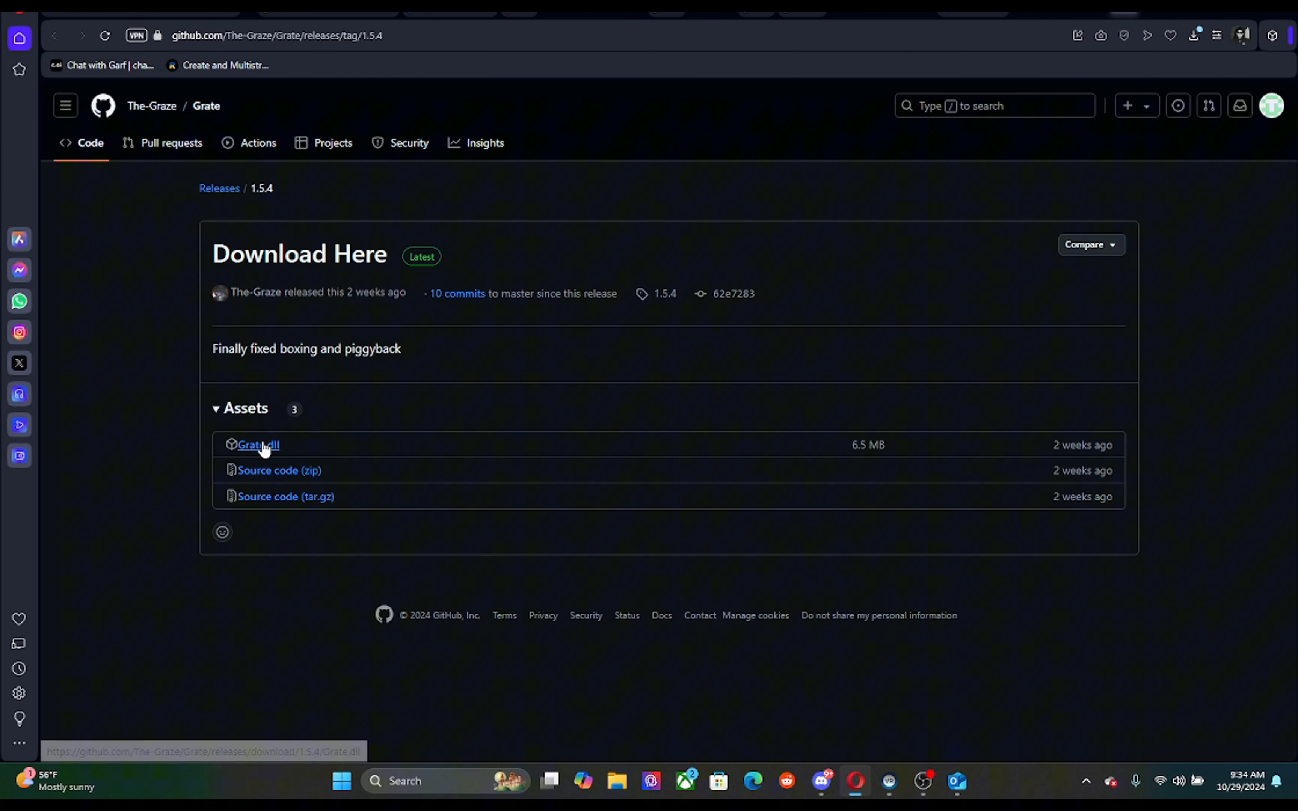
Step: Save the Grate.dll asset from the Grate 1.5.4 release page into Downloads
click(258, 444)
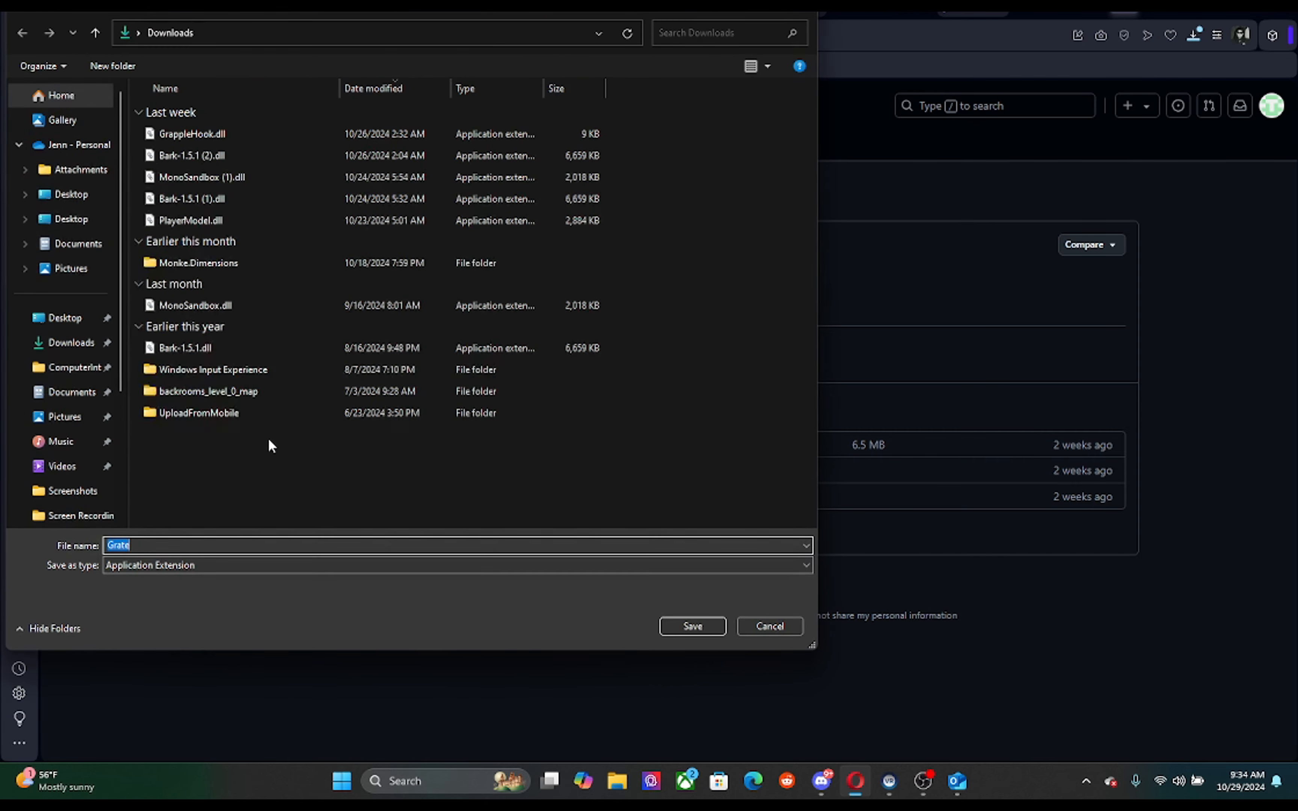
click(691, 625)
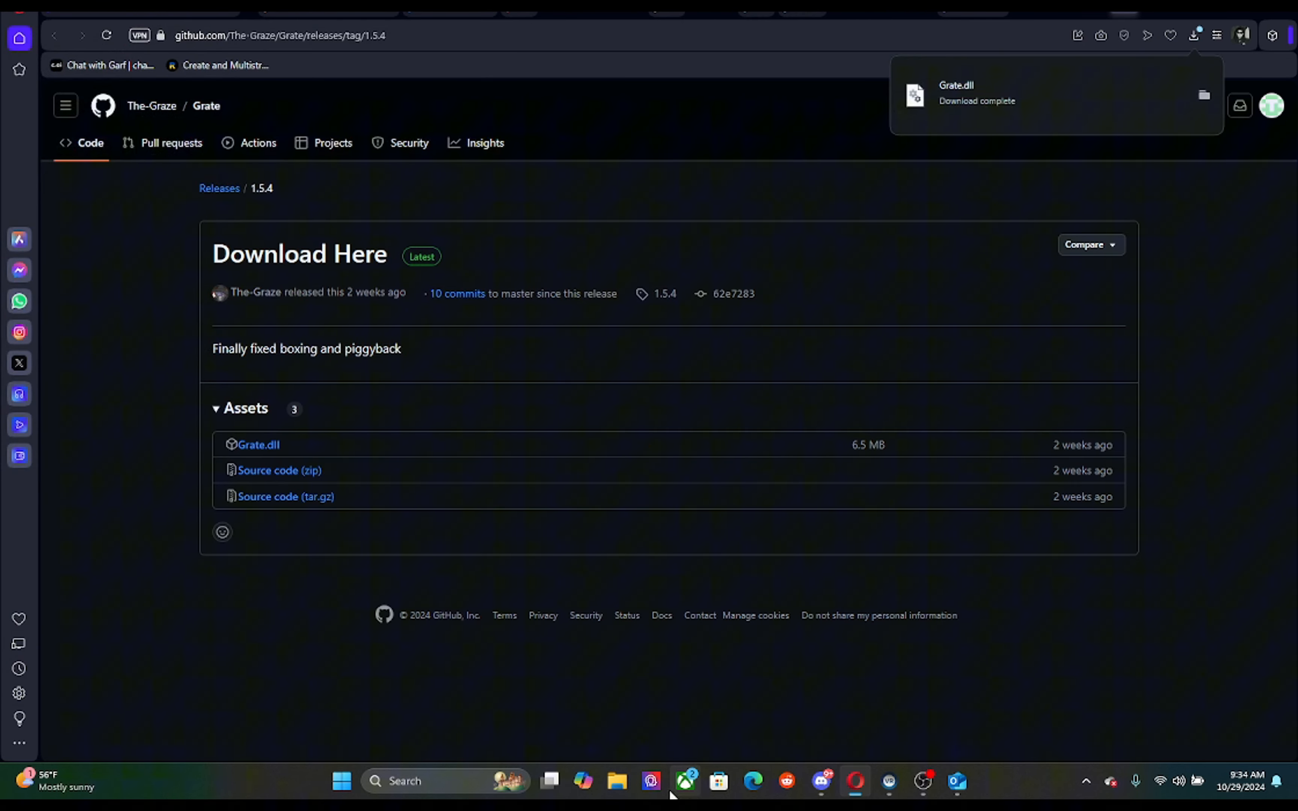
Step: Locate and select the freshly downloaded Grate.dll in the Downloads folder
click(616, 781)
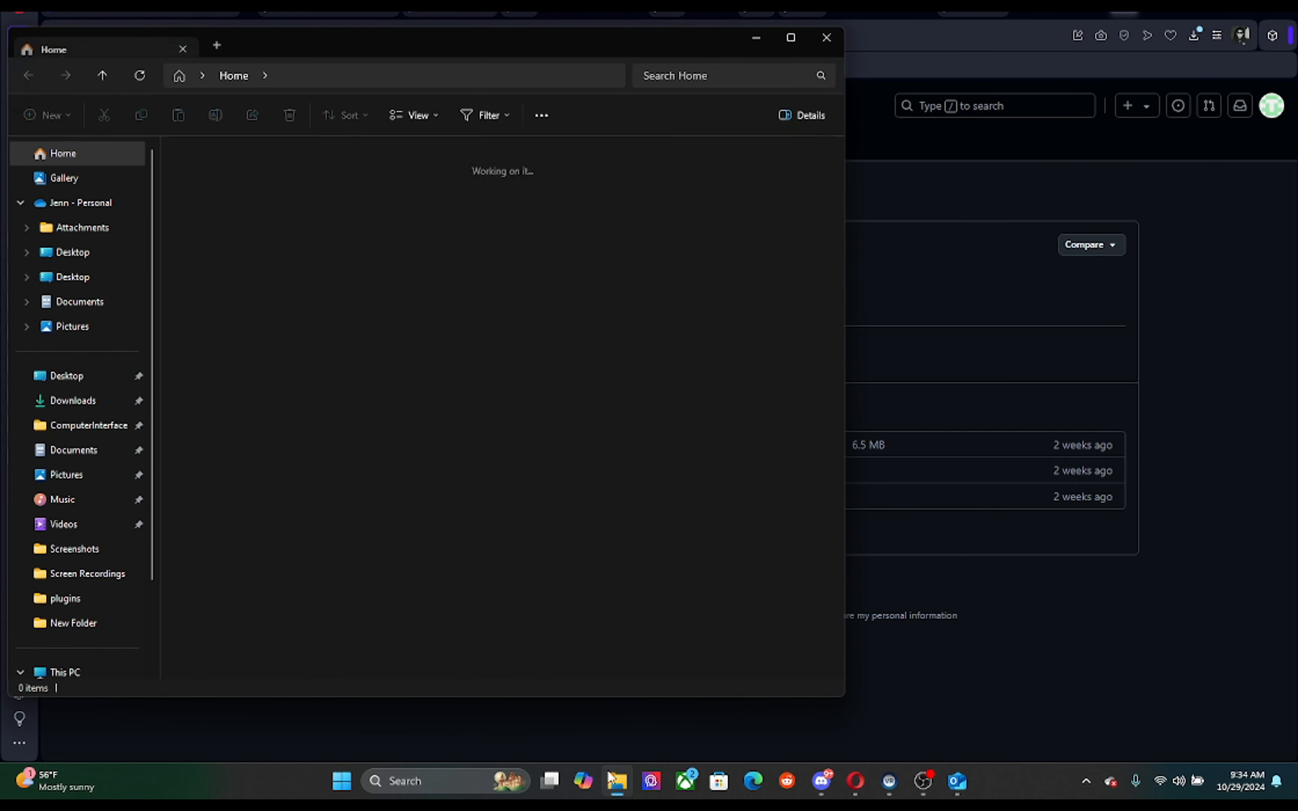
click(73, 401)
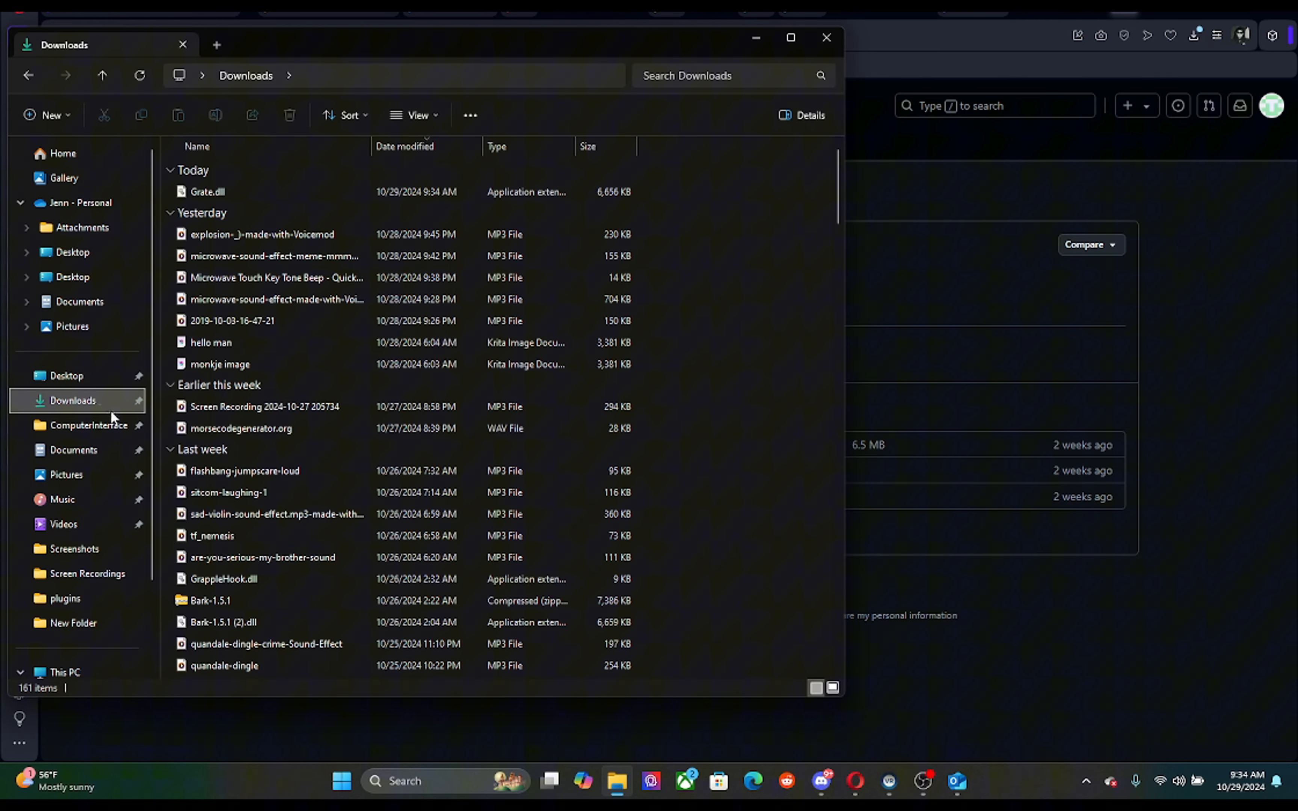
mouse_move(293, 63)
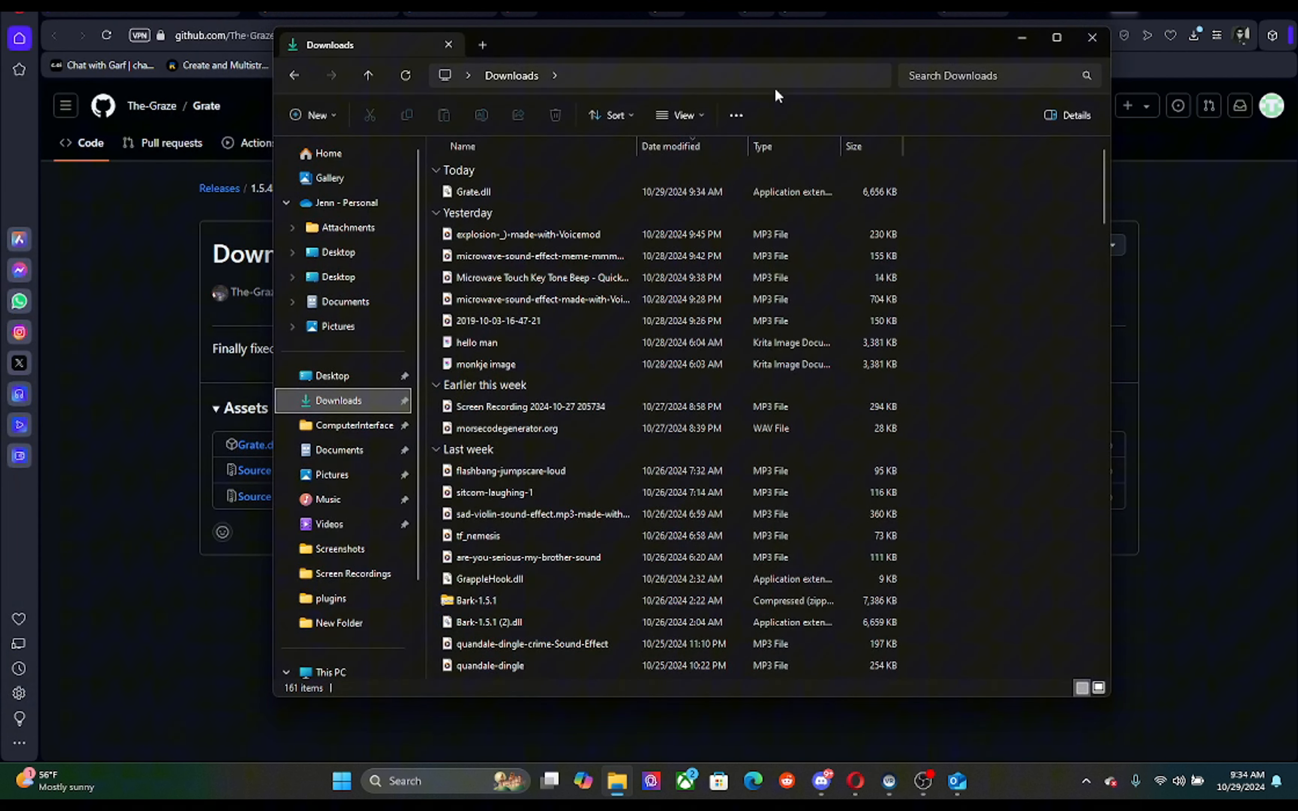
mouse_move(576, 124)
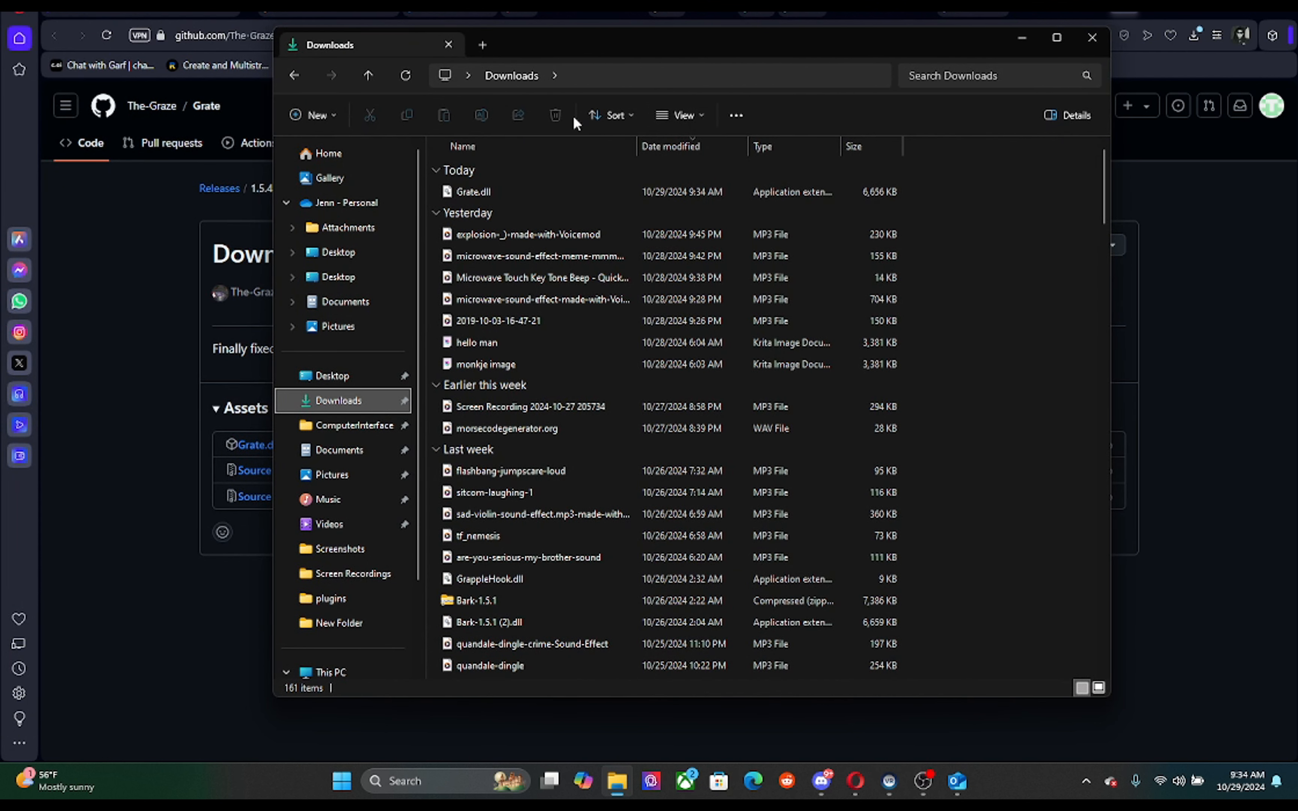
click(474, 191)
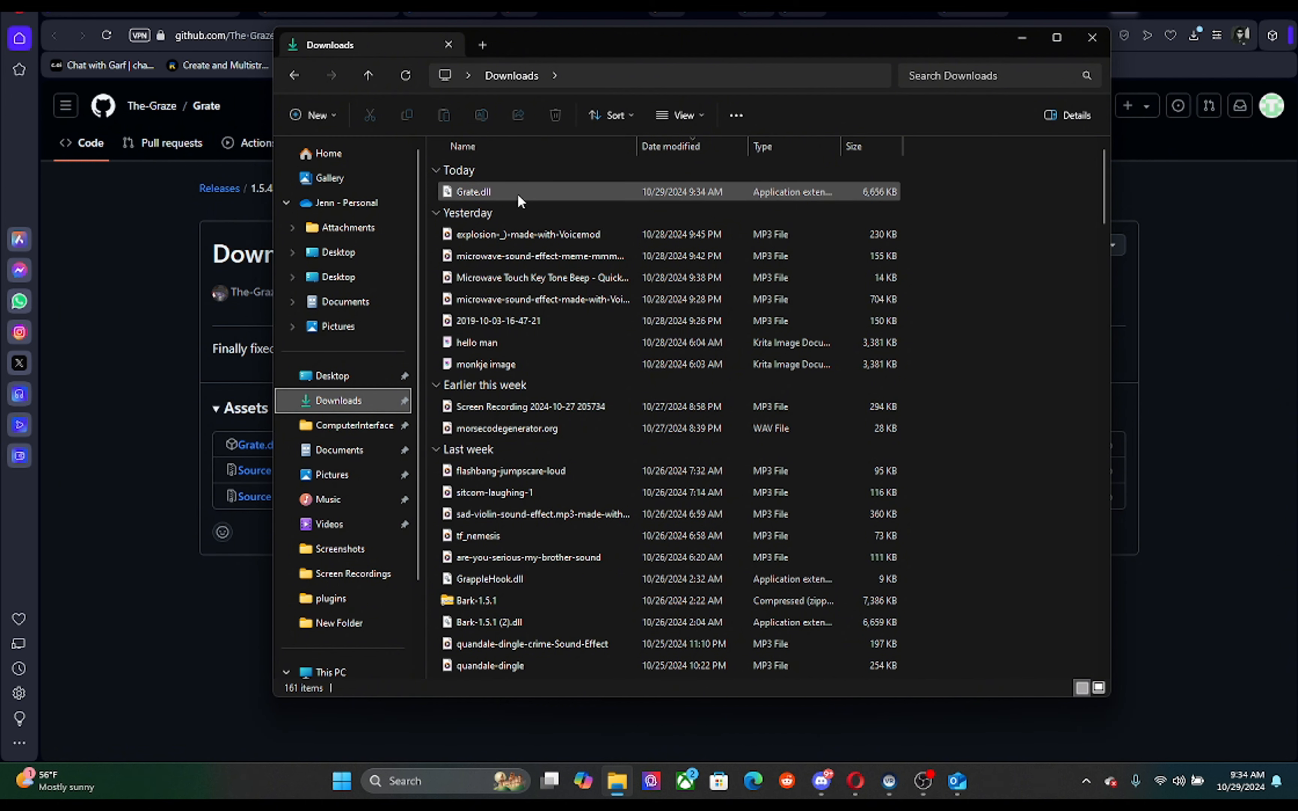
mouse_move(474, 191)
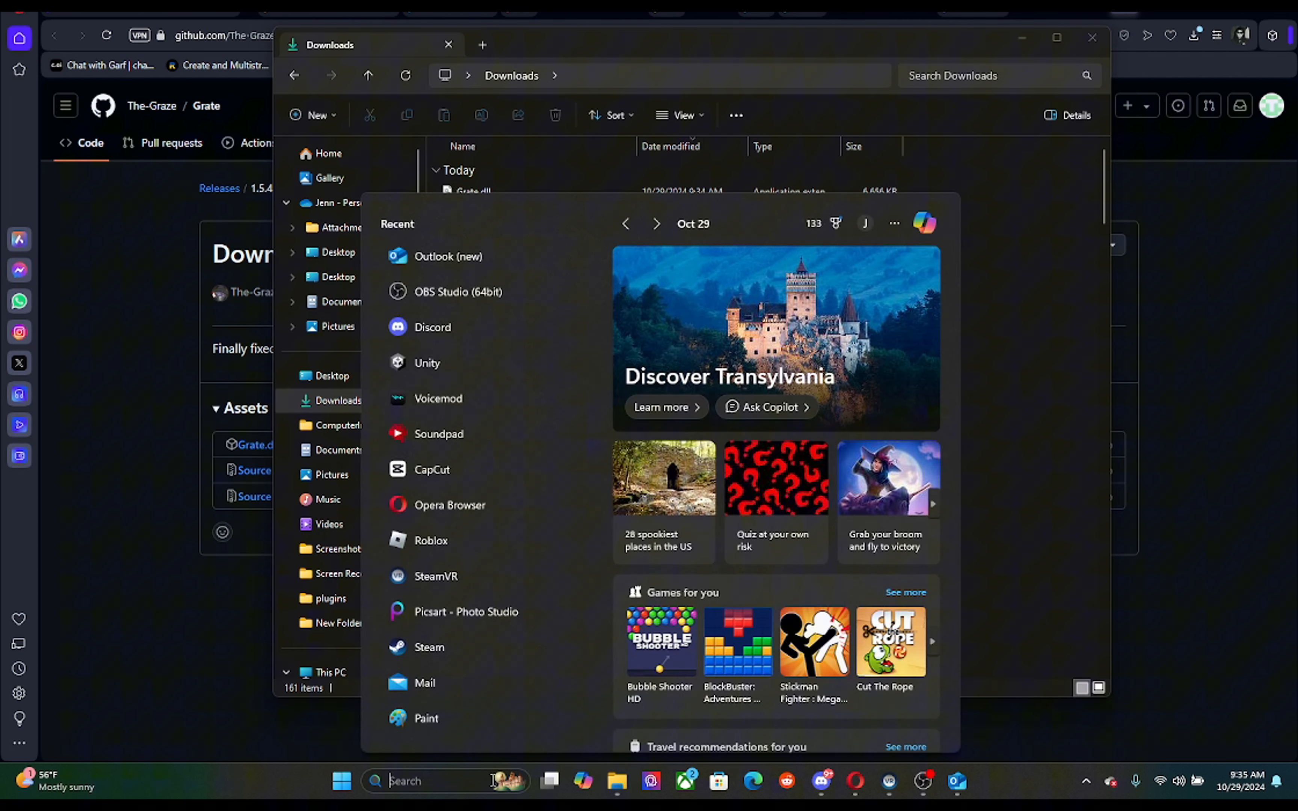
Step: Search 'monke' and launch MonkeModManager.exe showing the Gorilla Tag plugin list
text(monke.Dimensions)
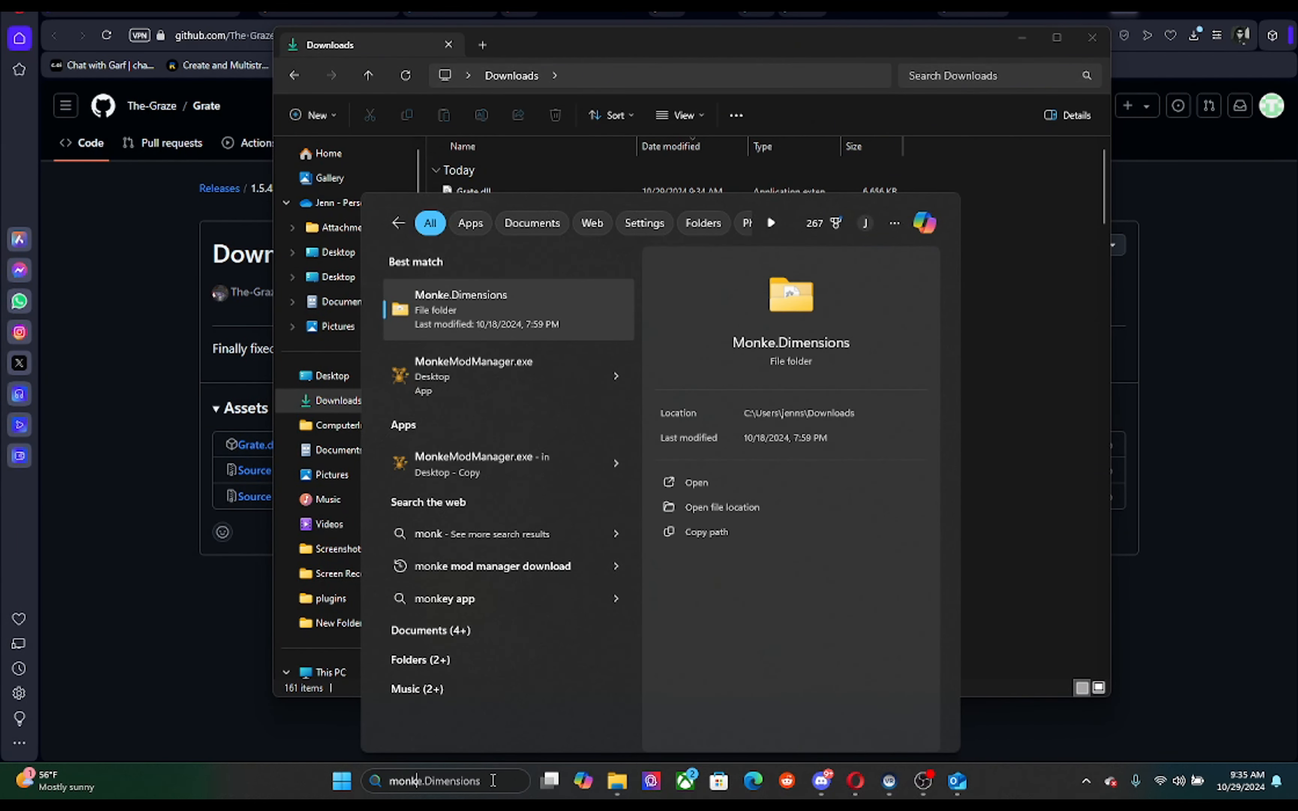
mouse_move(493, 375)
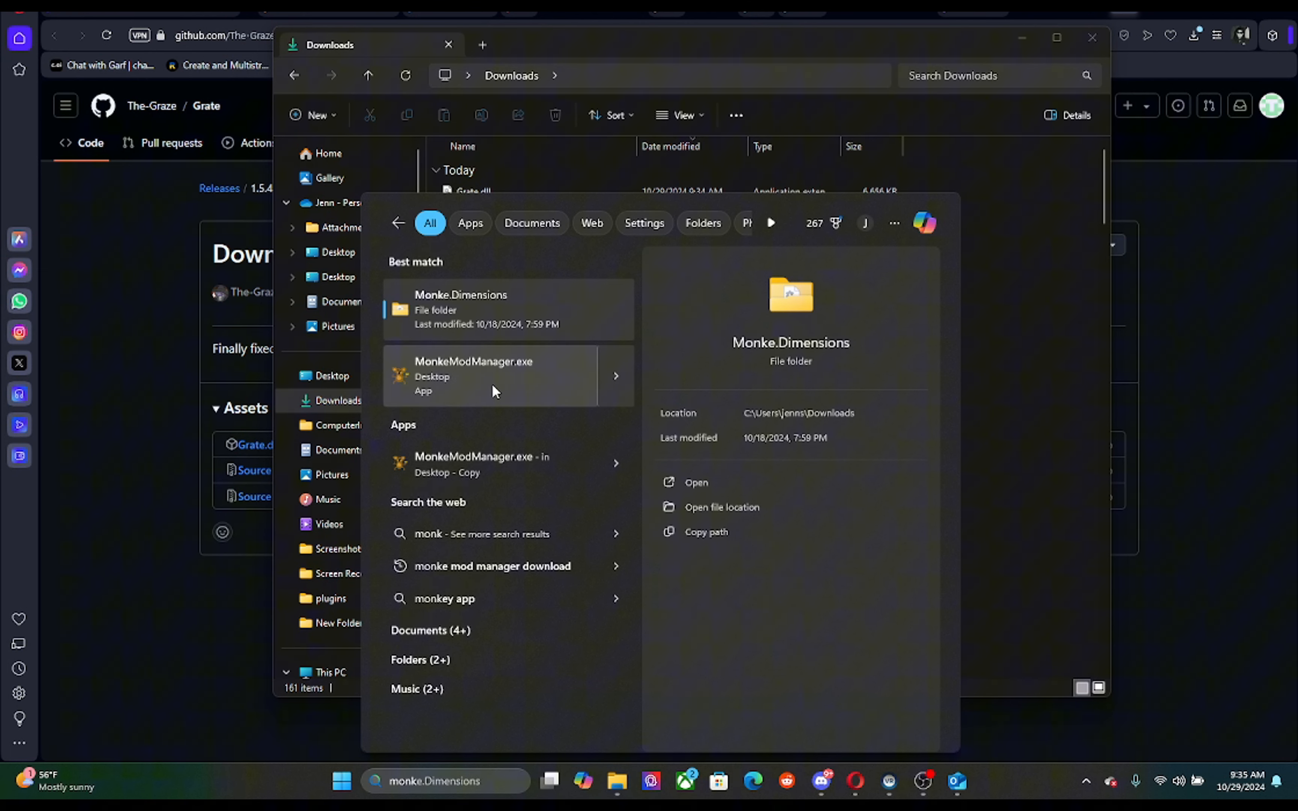
click(472, 376)
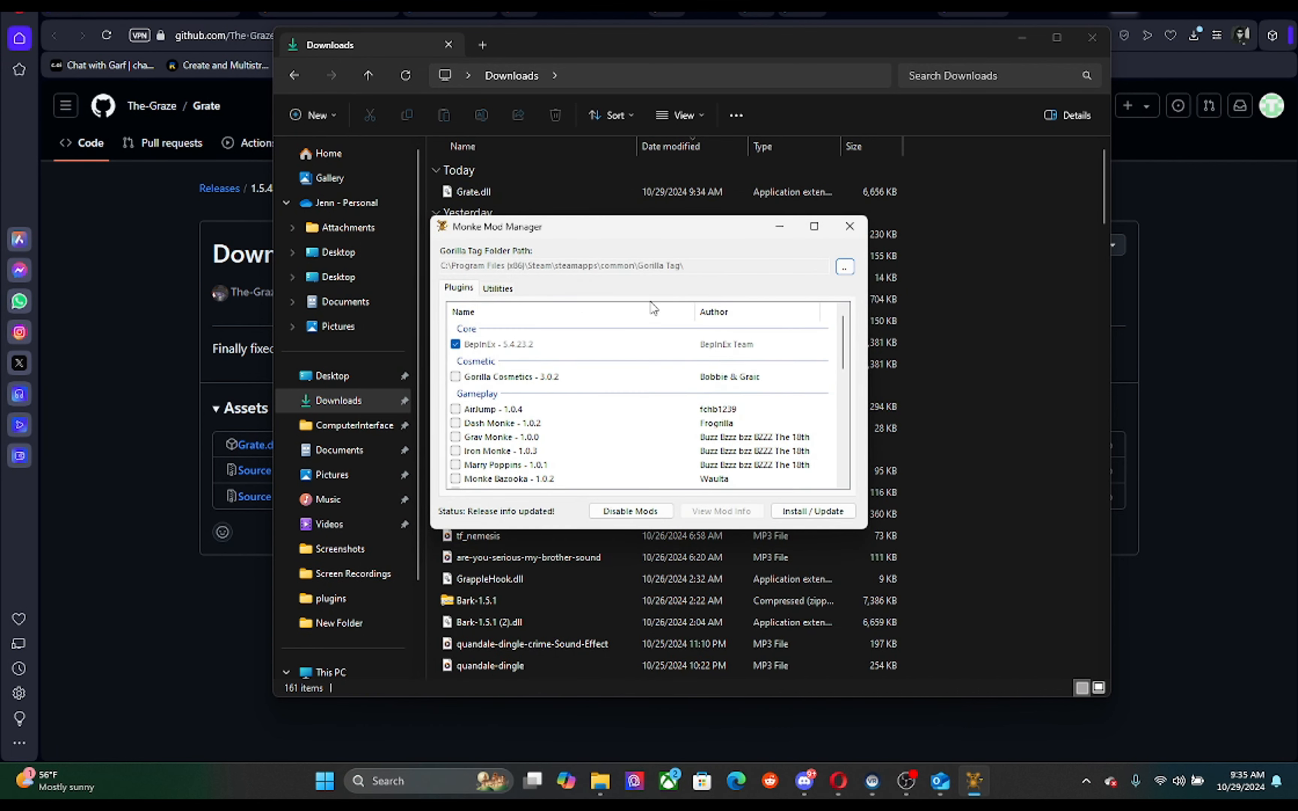
Step: Drag Grate.dll into BepInEx\plugins, replacing the existing copy there
click(497, 289)
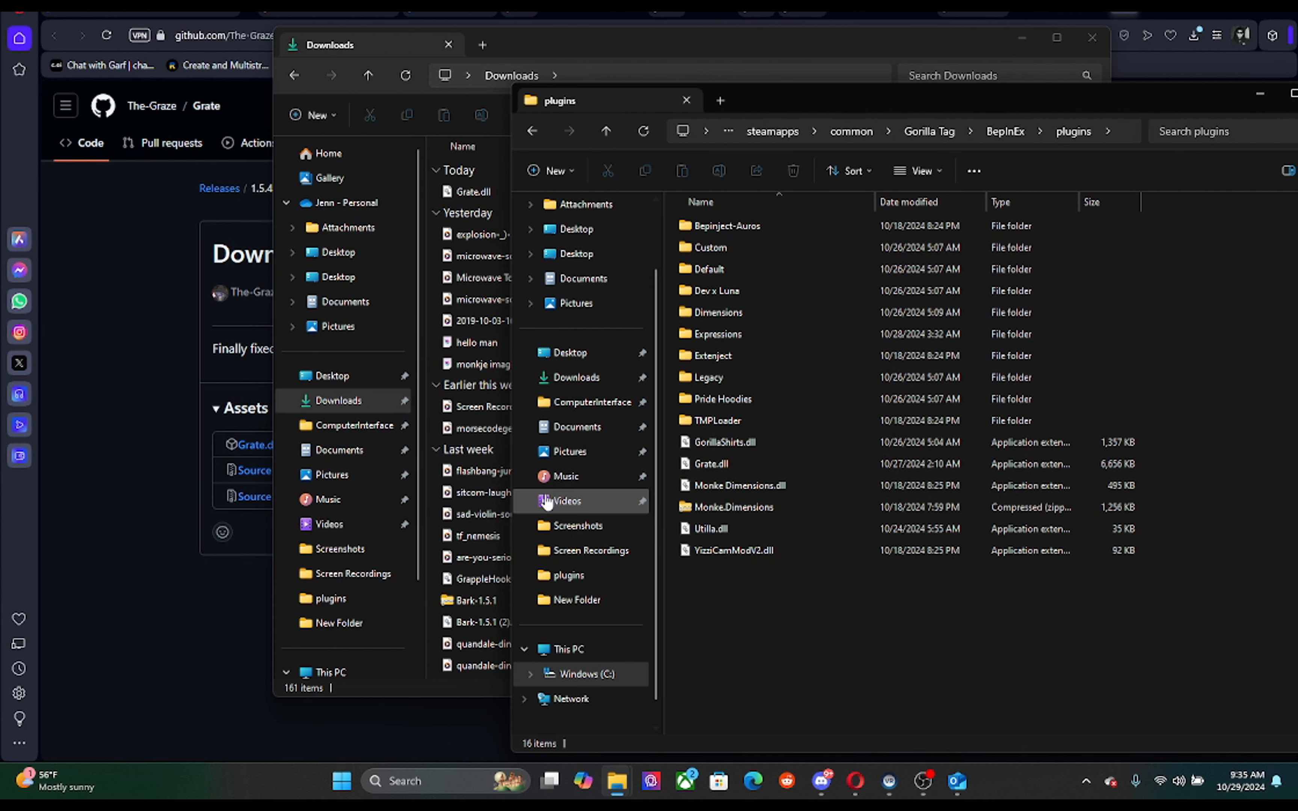
click(473, 192)
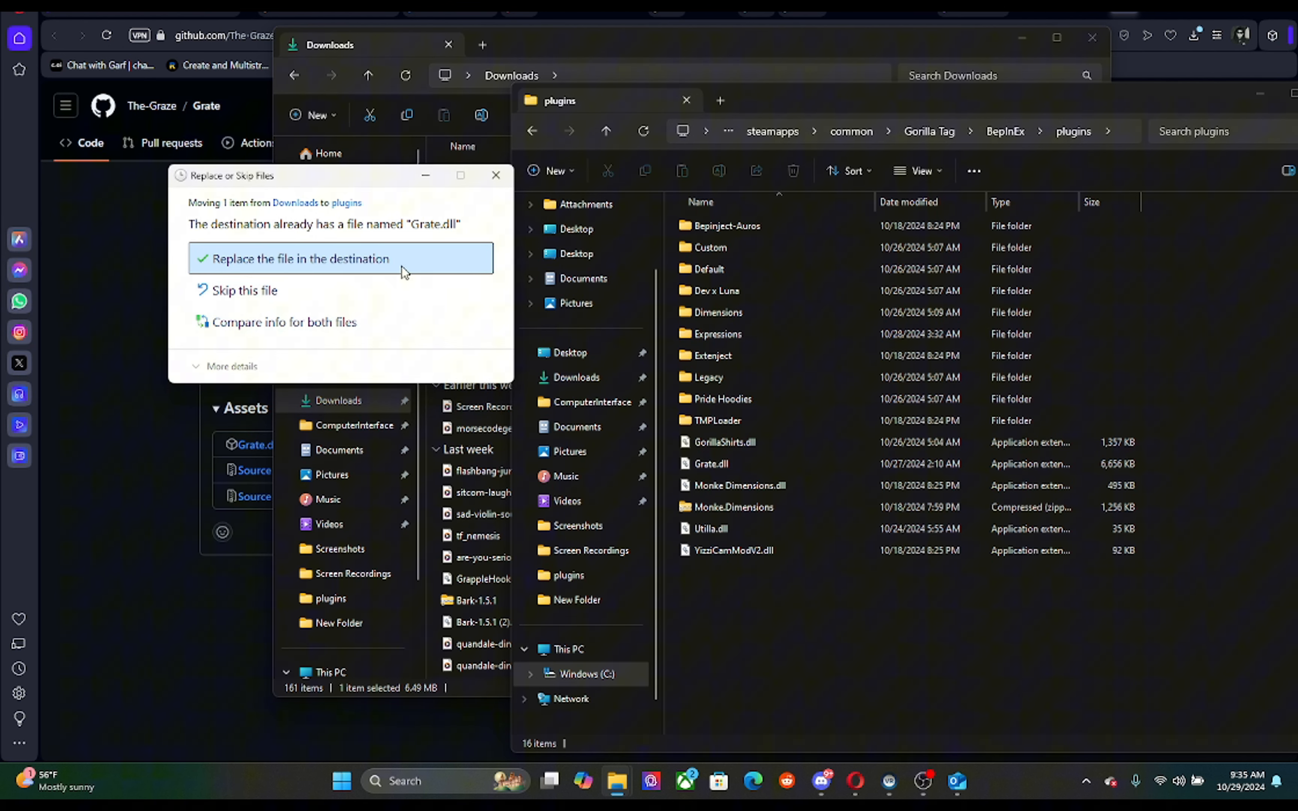
click(302, 258)
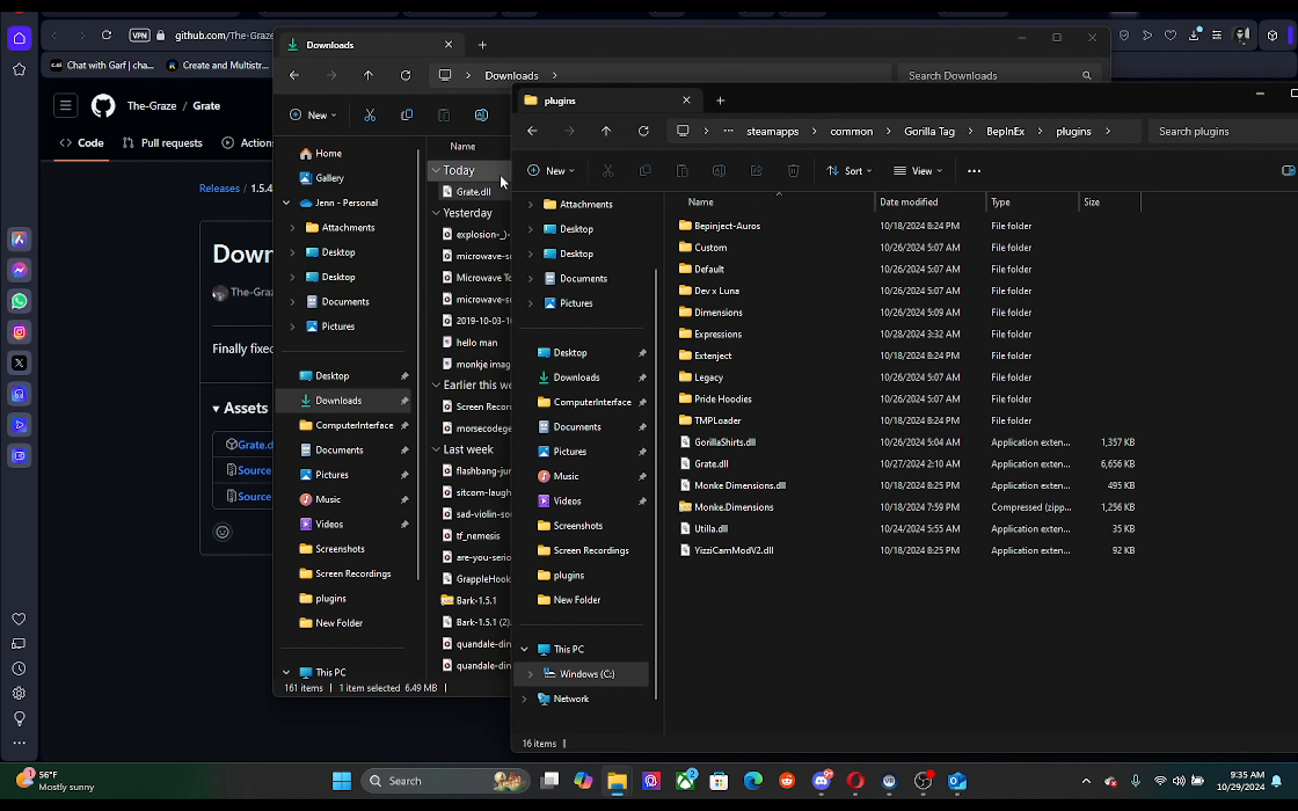